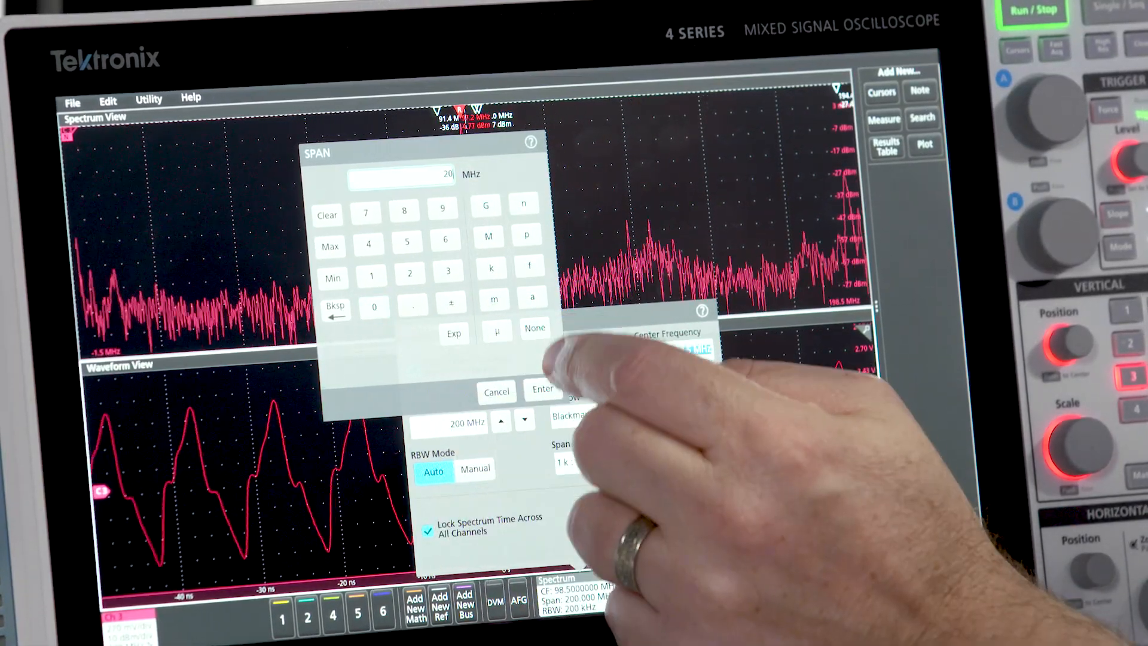
Step: Confirm the 20 MHz spectrum span and close the spectrum settings
{"action": "left_click", "coordinate": [542, 389]}
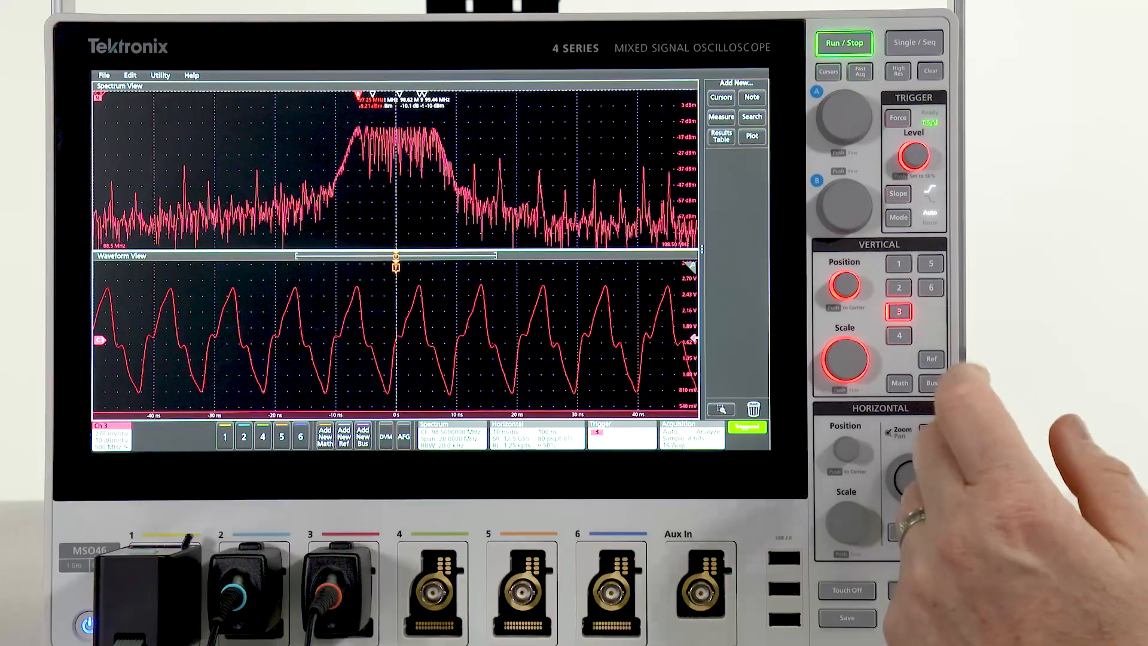
{"action": "left_click", "coordinate": [925, 432]}
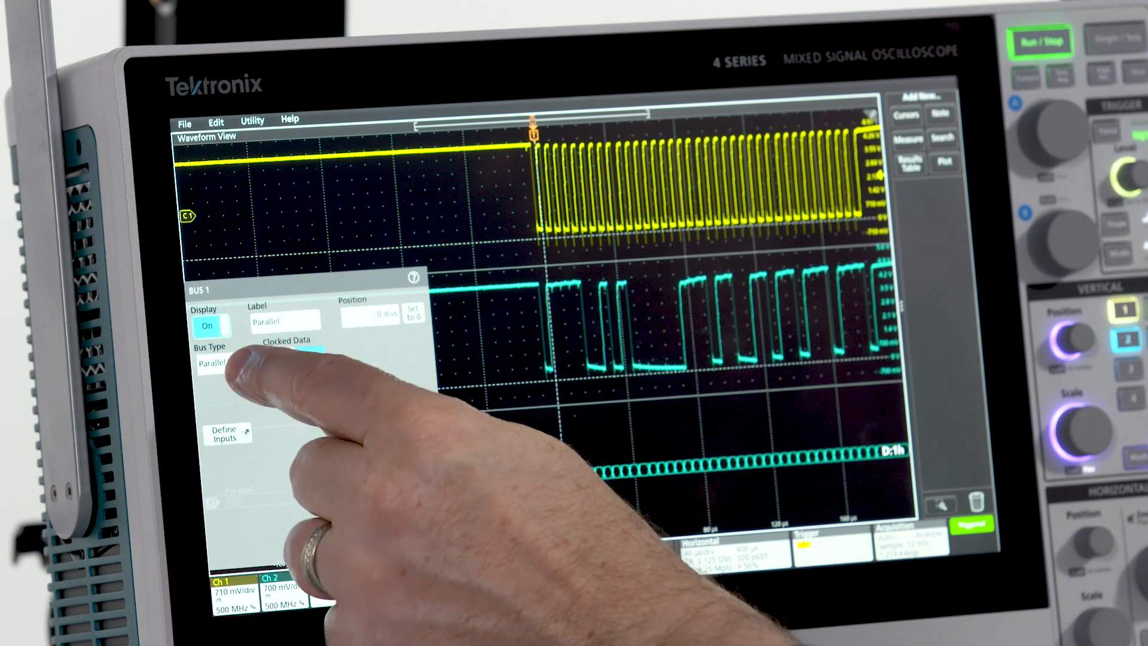
Step: Make Bus 1 an I2C bus and adjust the clock line threshold
{"action": "left_click", "coordinate": [228, 365]}
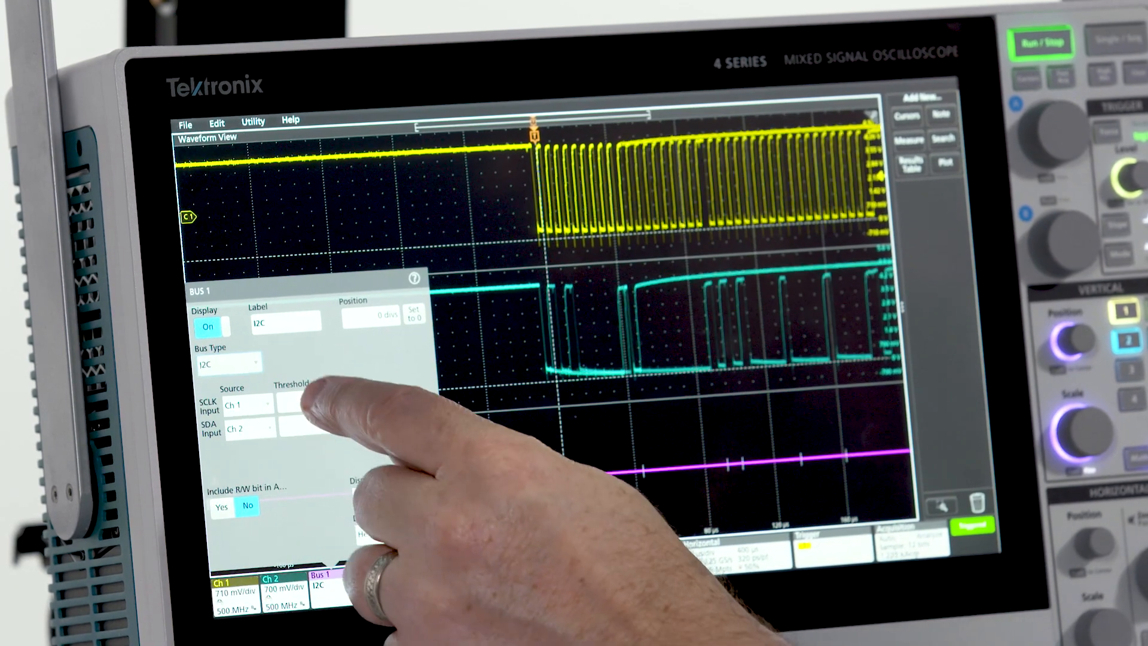
{"action": "left_click", "coordinate": [300, 405]}
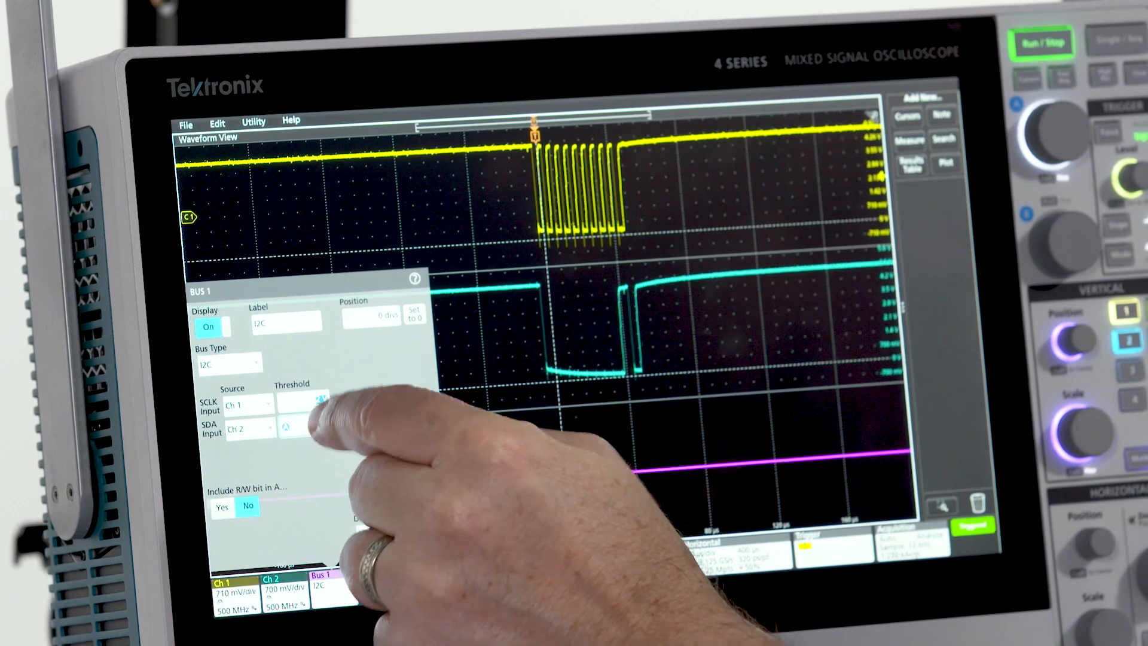
{"action": "left_click", "coordinate": [291, 428]}
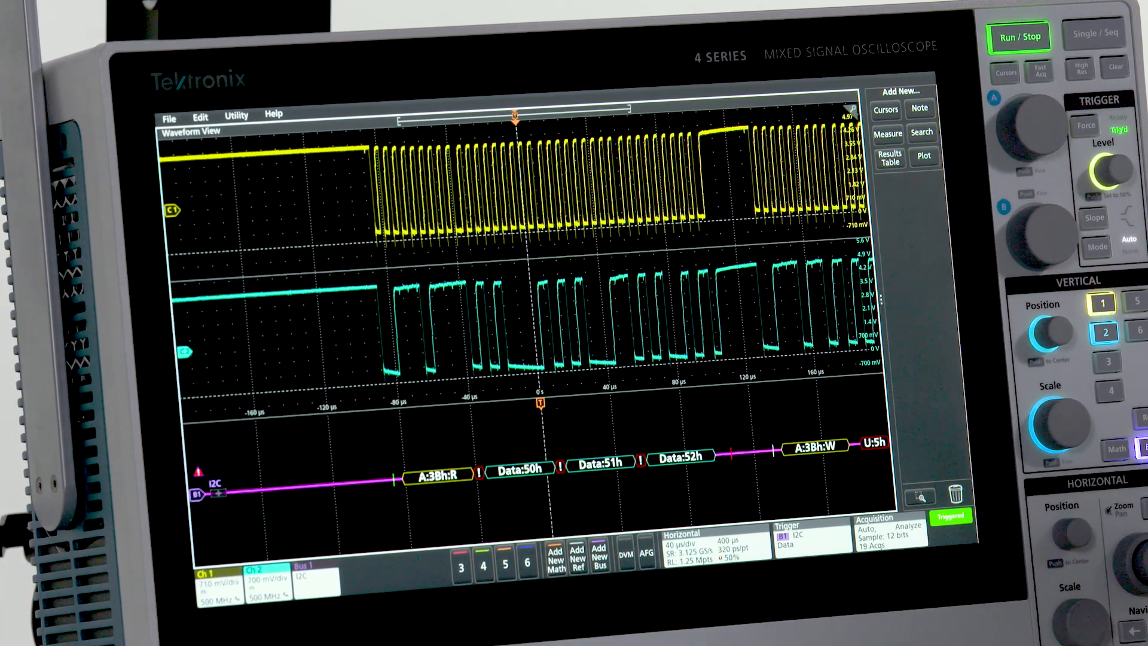
Step: Choose Results Table from the Add New panel
{"action": "left_click", "coordinate": [890, 157]}
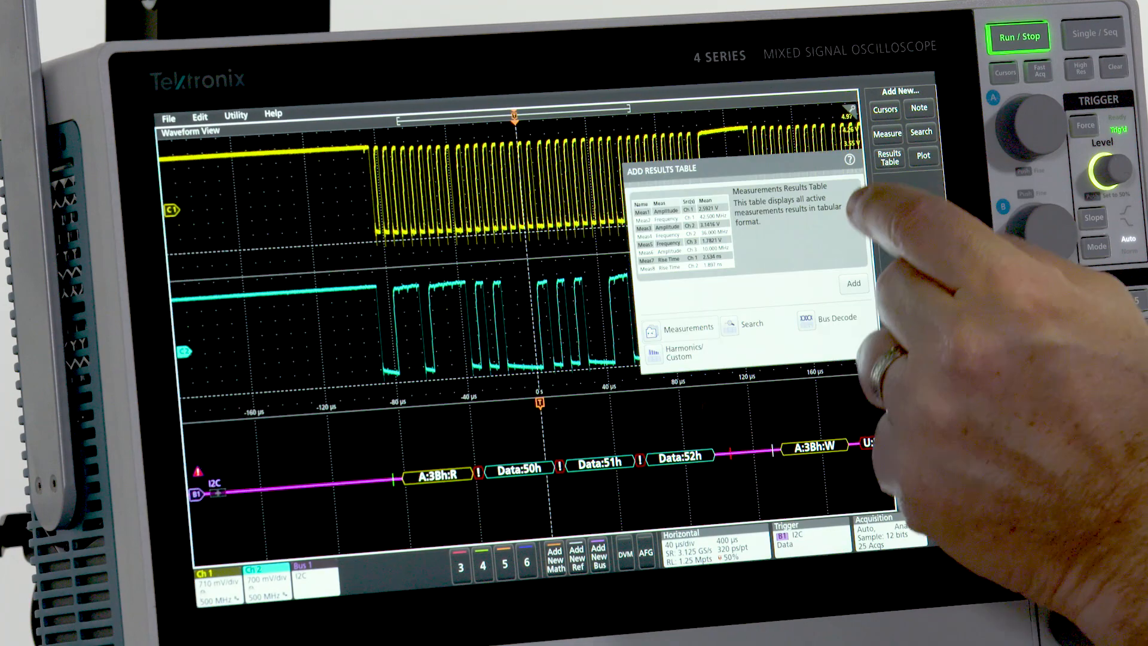
{"action": "left_click", "coordinate": [838, 317]}
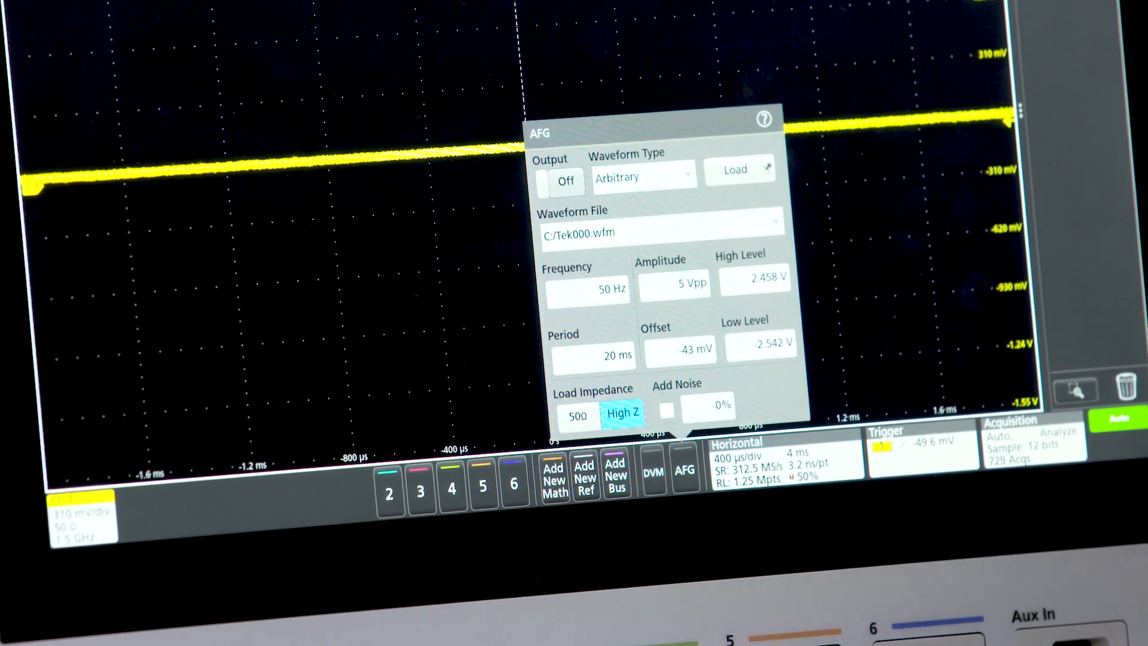
Step: Set the AFG to an arbitrary waveform from Tek000.wfm
{"action": "left_click", "coordinate": [643, 175]}
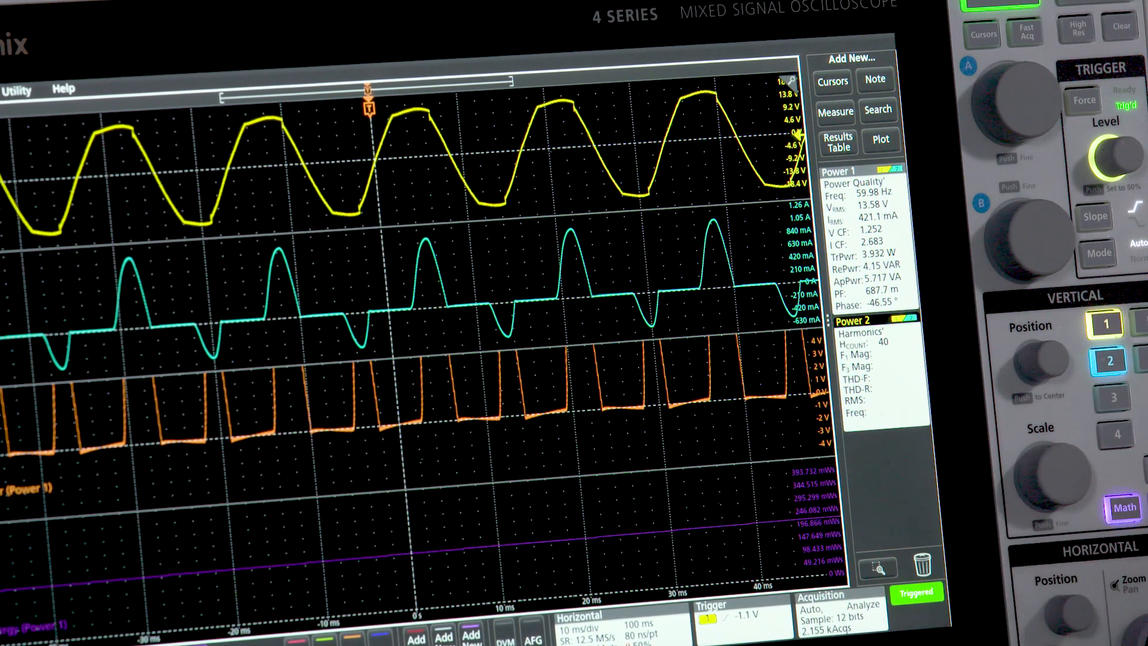
Step: Add Power Quality and Harmonics measurements from the Power tab
{"action": "left_click", "coordinate": [838, 142]}
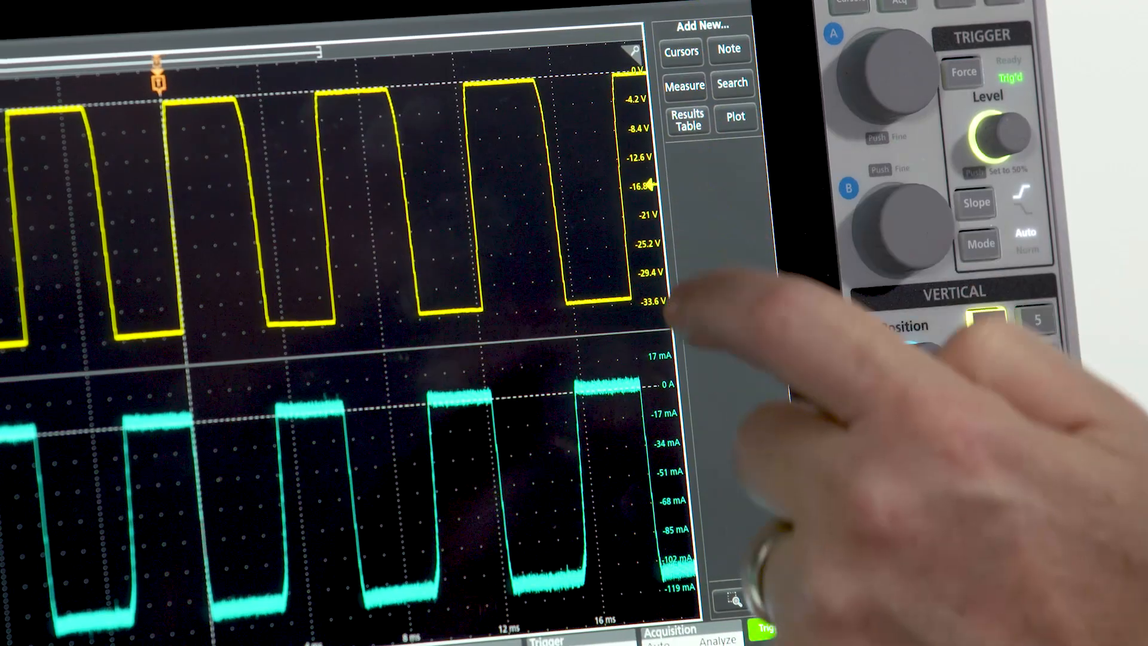
Step: Pick Switching Loss from the Power measurements, Ch 1 voltage and Ch 2 current
{"action": "left_click", "coordinate": [683, 86]}
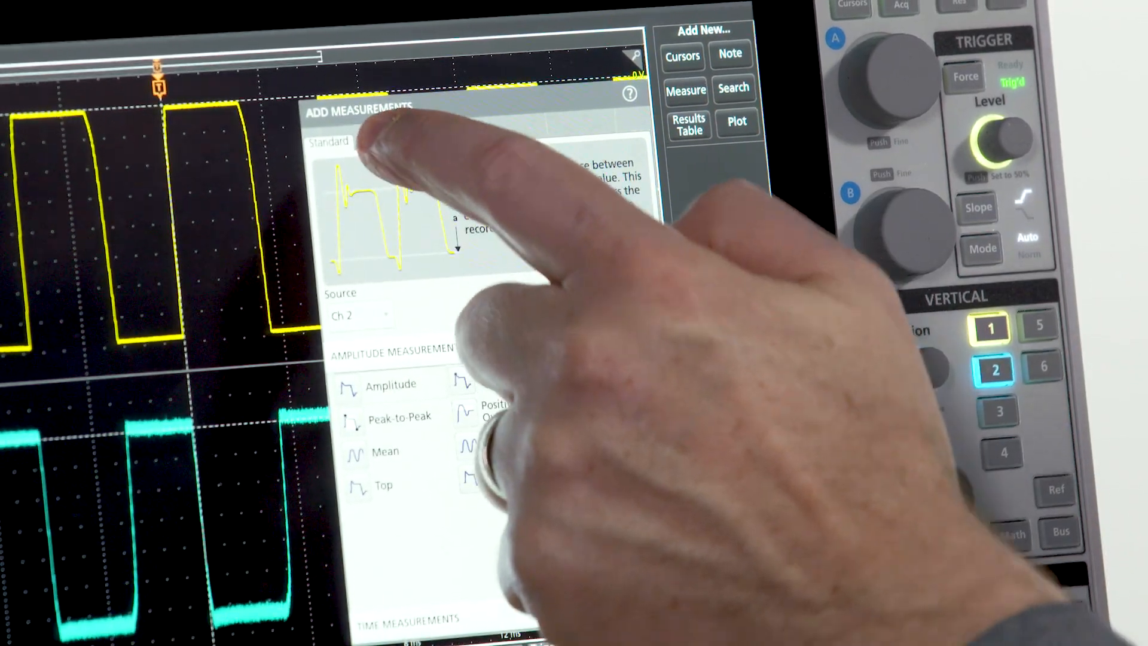
{"action": "left_click", "coordinate": [371, 140]}
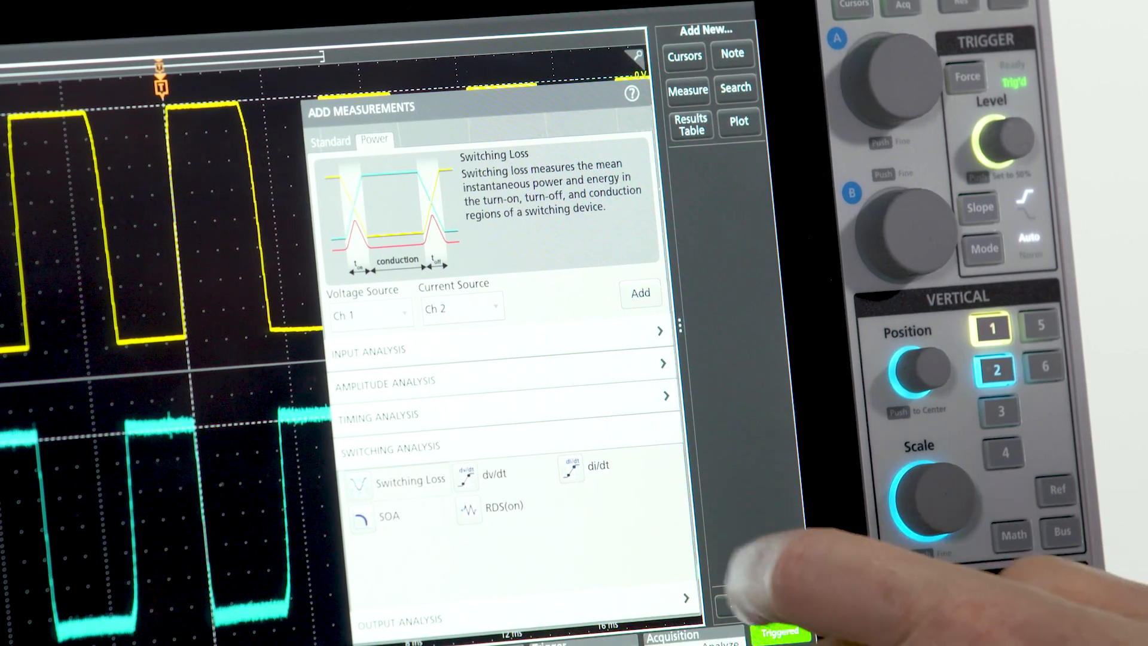
{"action": "left_click", "coordinate": [638, 293]}
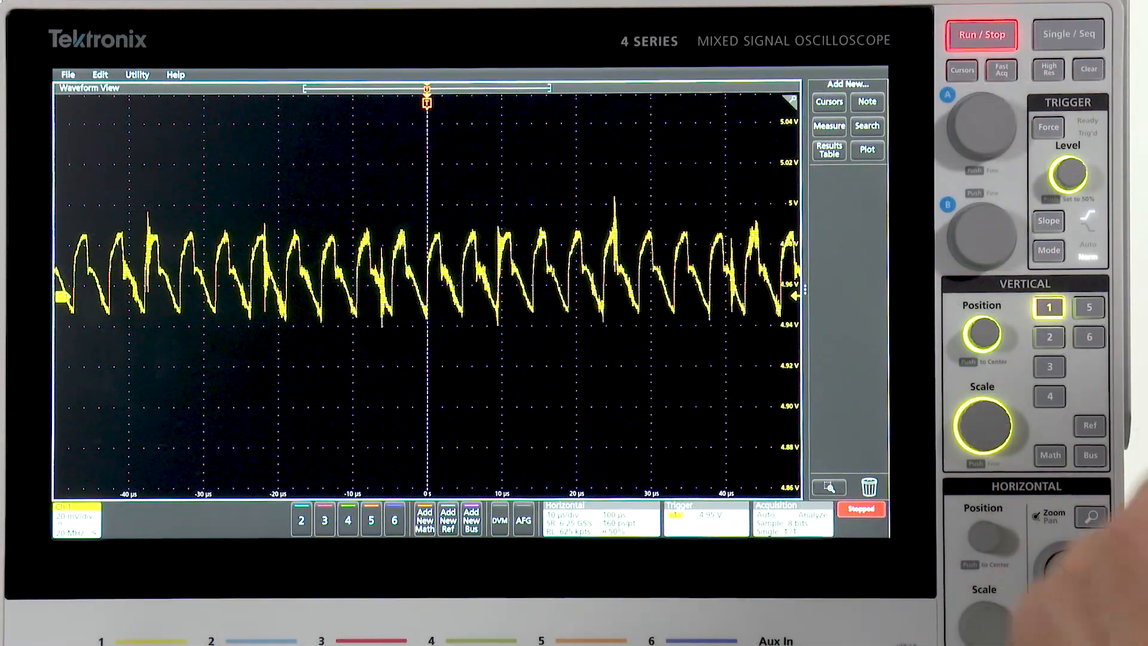
Step: Add the Switching Ripple measurement on Ch 1
{"action": "left_click", "coordinate": [829, 125]}
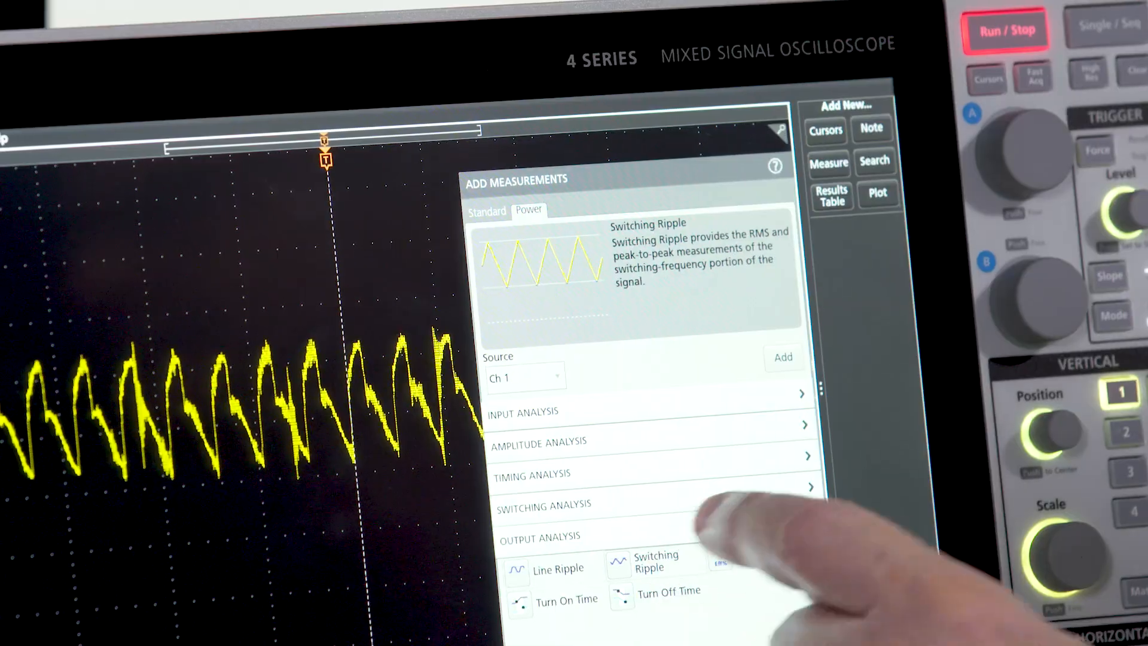
{"action": "left_click", "coordinate": [782, 357]}
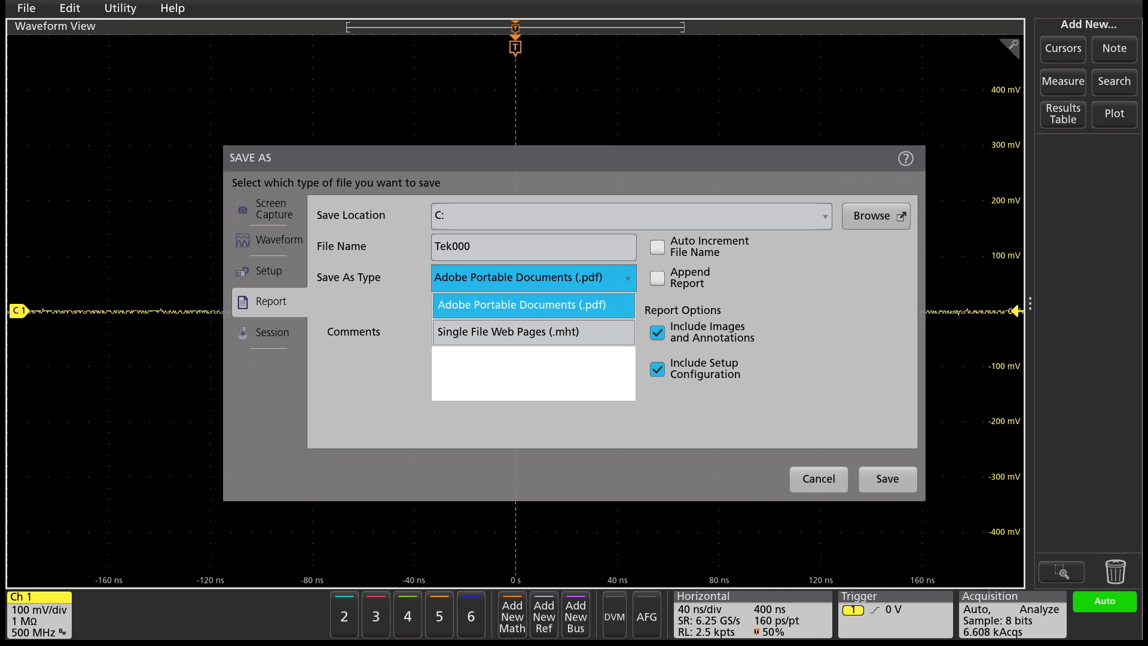
Step: Save the report as a PDF including setup configuration
{"action": "left_click", "coordinate": [887, 479]}
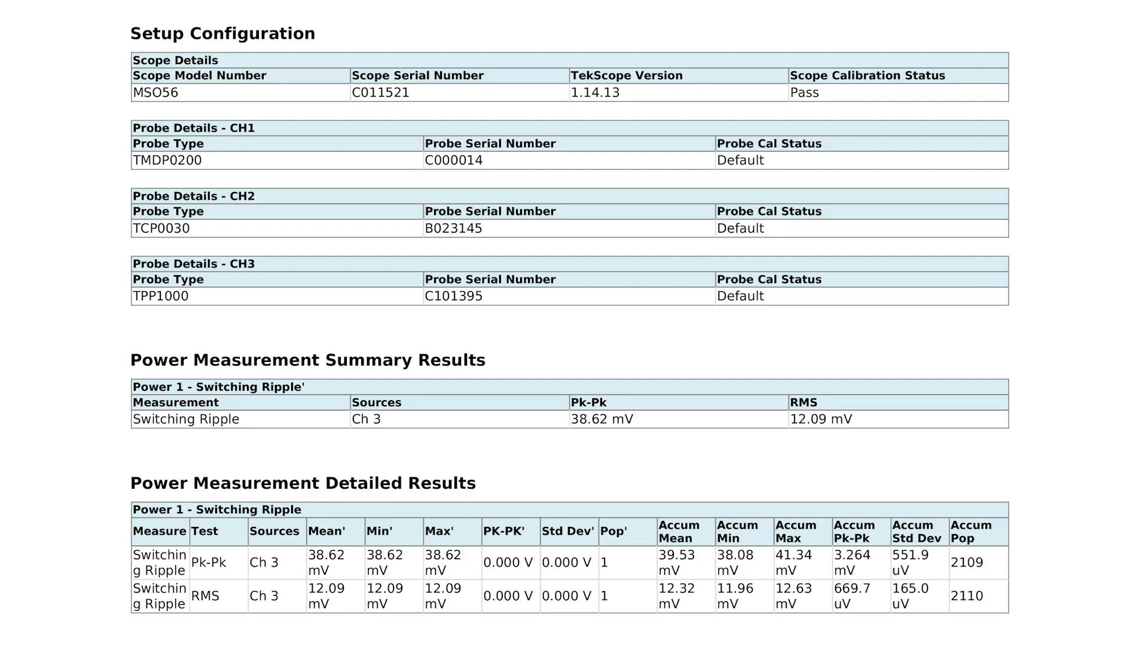